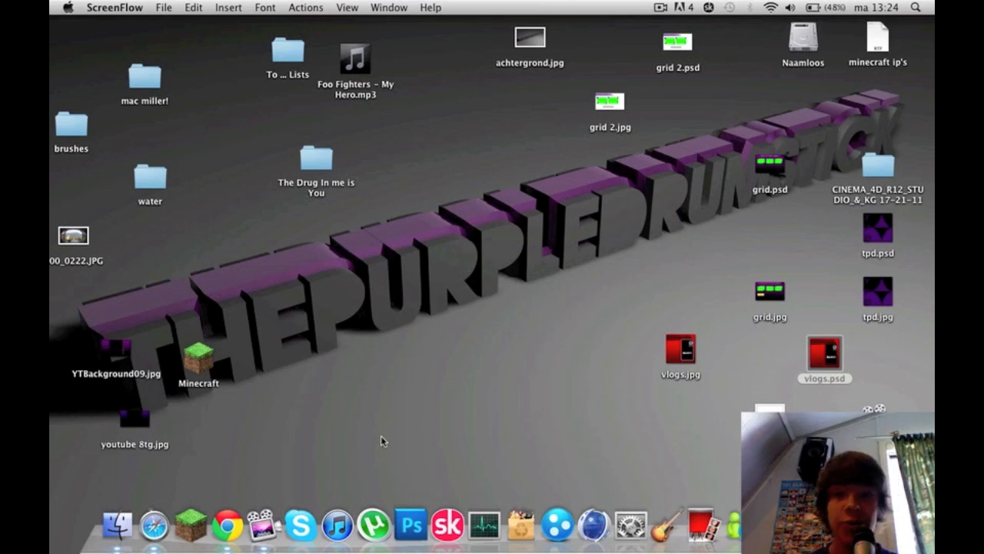
{"action": "mouse_move", "coordinate": [705, 523]}
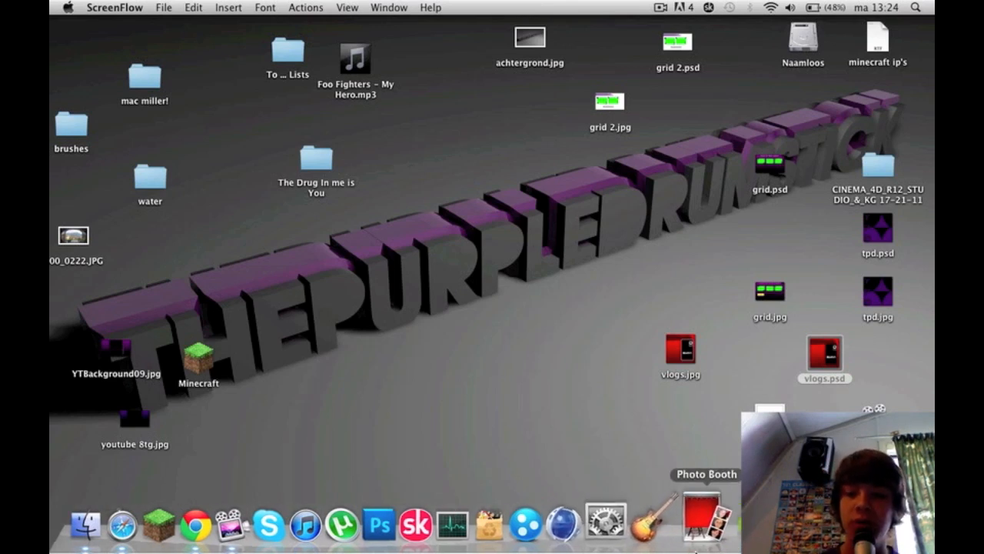
Launch GarageBand from the Dock to show the project chooser with recent projects
{"action": "left_click", "coordinate": [648, 525]}
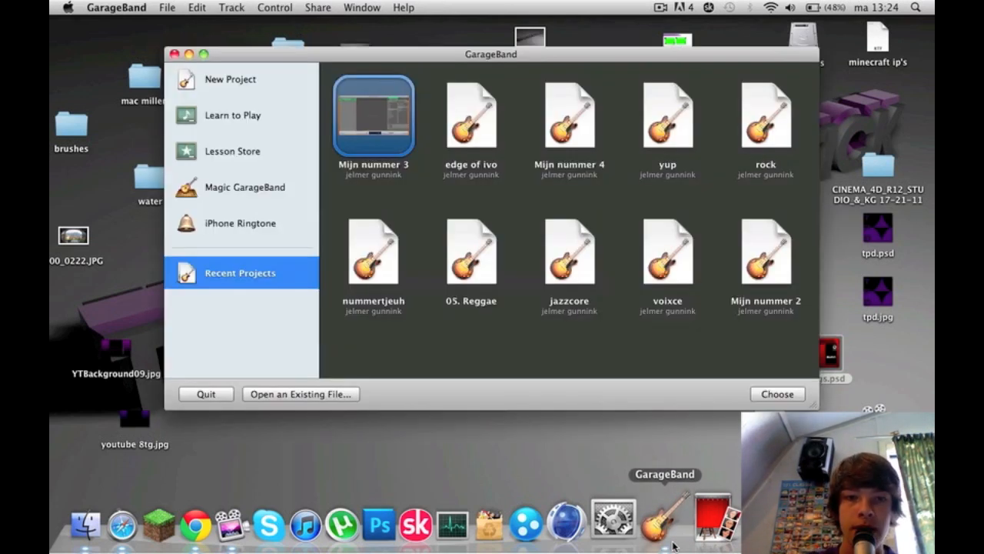
Create a new Piano-template project named My Song with a Grand Piano track
{"action": "left_click", "coordinate": [230, 79]}
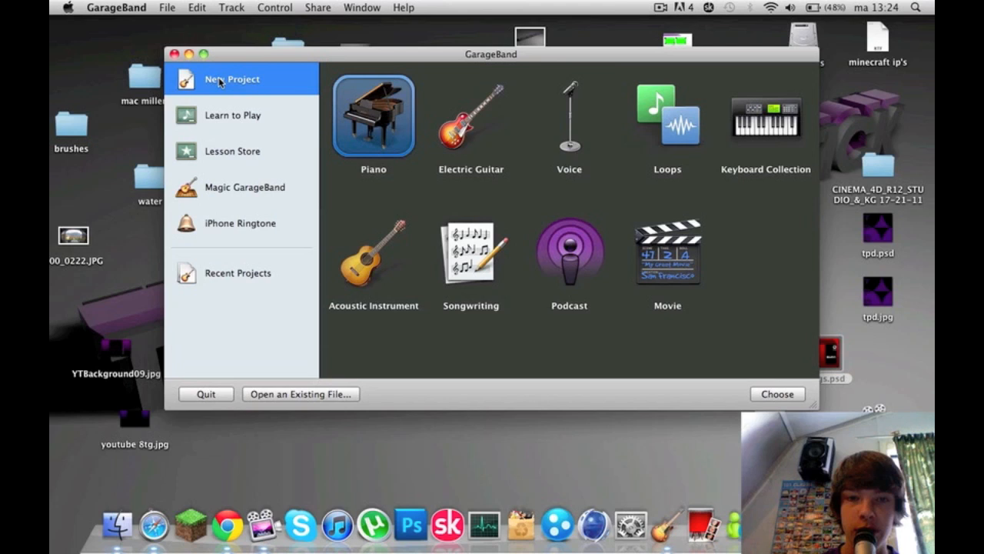
{"action": "mouse_move", "coordinate": [400, 108]}
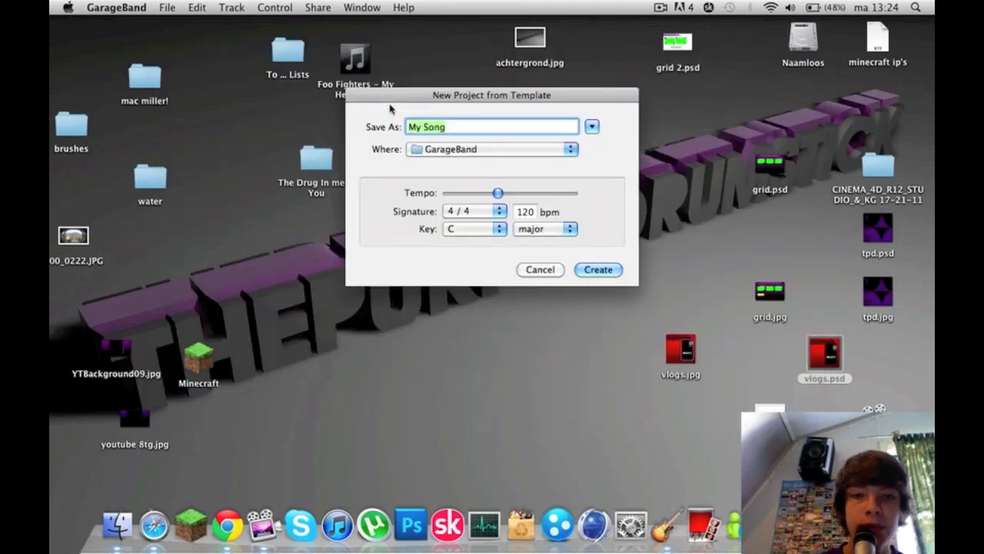
{"action": "left_click", "coordinate": [598, 269]}
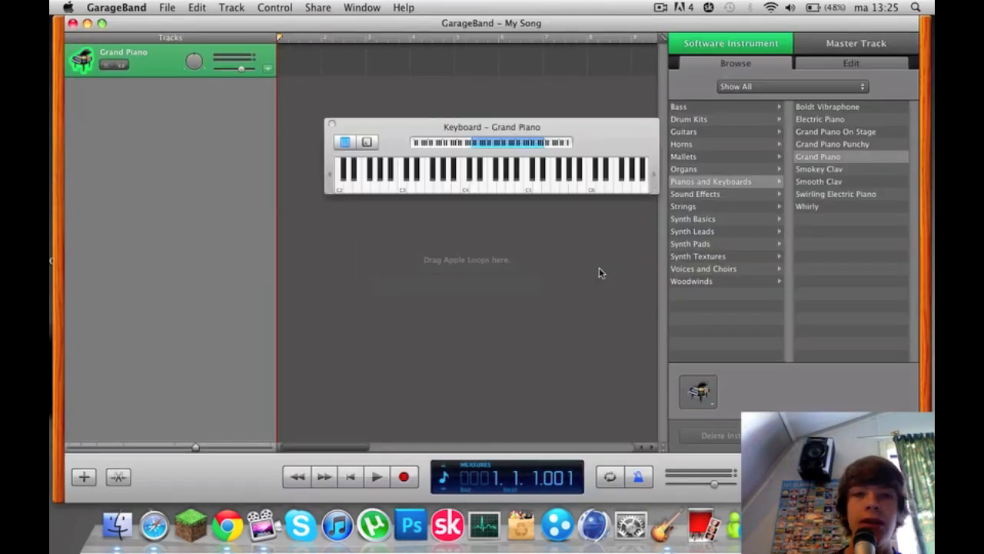
Close the onscreen keyboard and delete the Grand Piano track via the Track menu
{"action": "left_click", "coordinate": [332, 123]}
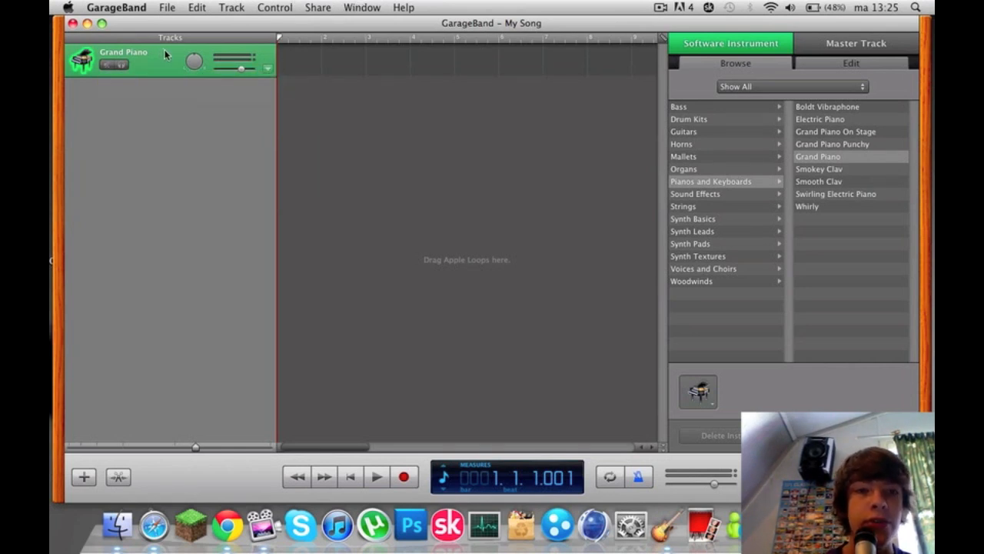
{"action": "left_click", "coordinate": [231, 7]}
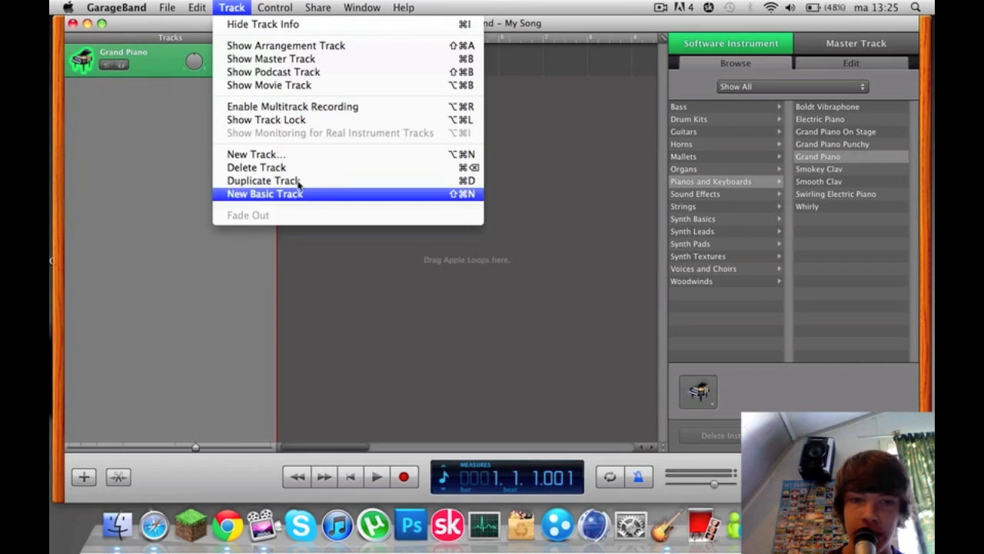
{"action": "left_click", "coordinate": [265, 193]}
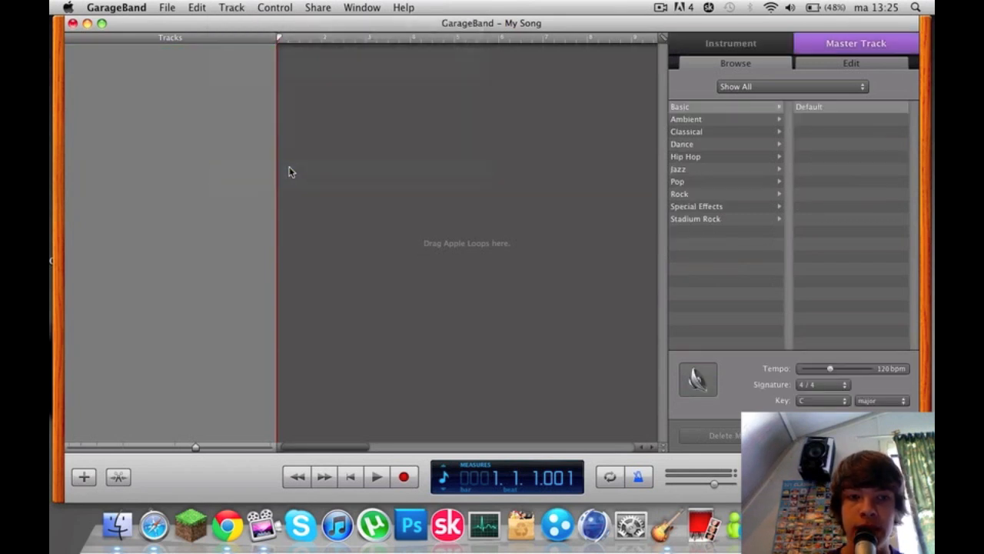
{"action": "mouse_move", "coordinate": [84, 477]}
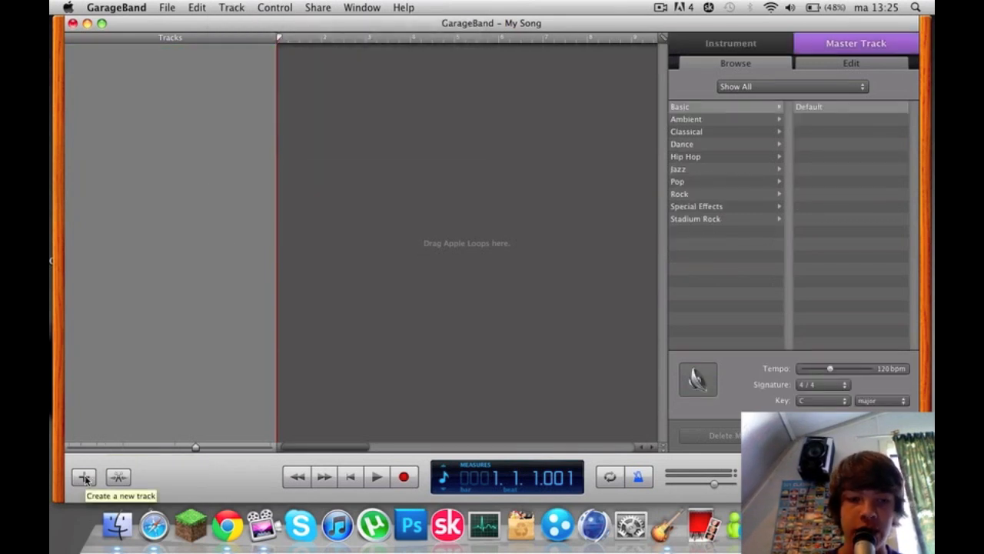
Add a Real Instrument track with input set to Built-in Input Mono 1
{"action": "left_click", "coordinate": [84, 477]}
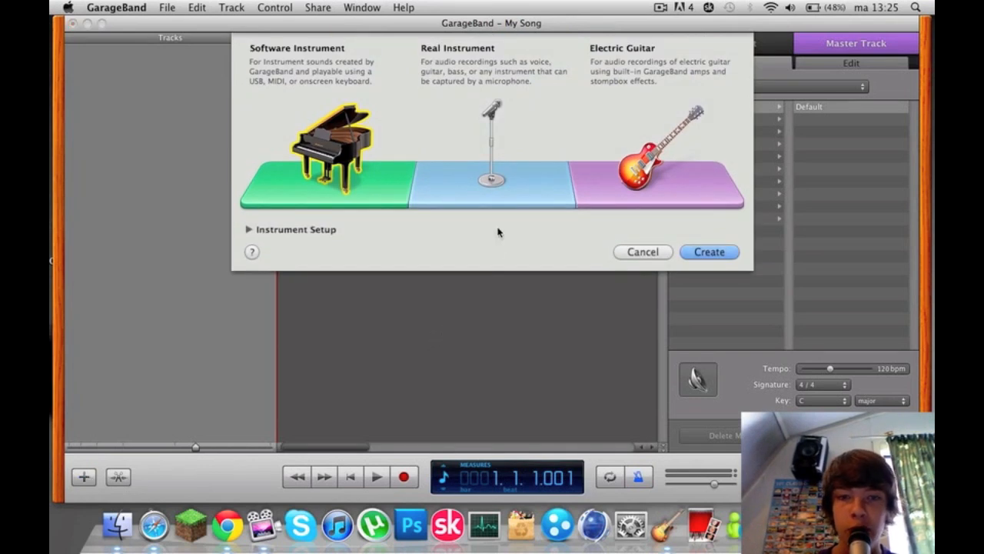
{"action": "left_click", "coordinate": [492, 154]}
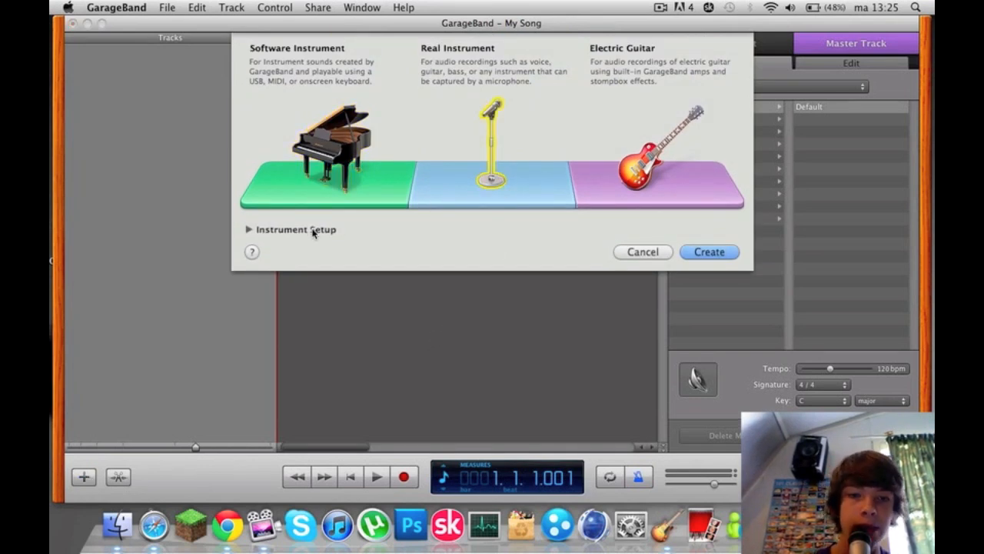
{"action": "left_click", "coordinate": [291, 230]}
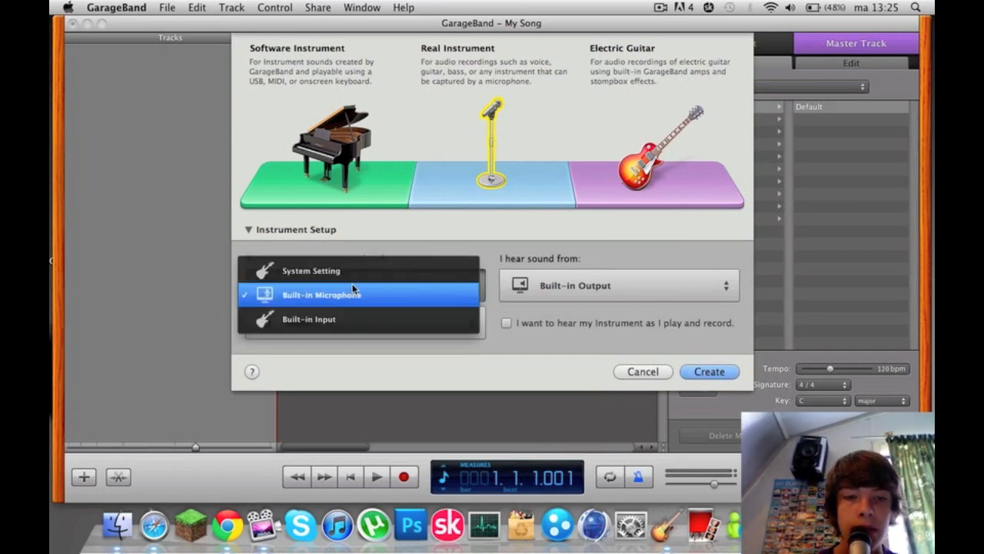
{"action": "left_click", "coordinate": [308, 319]}
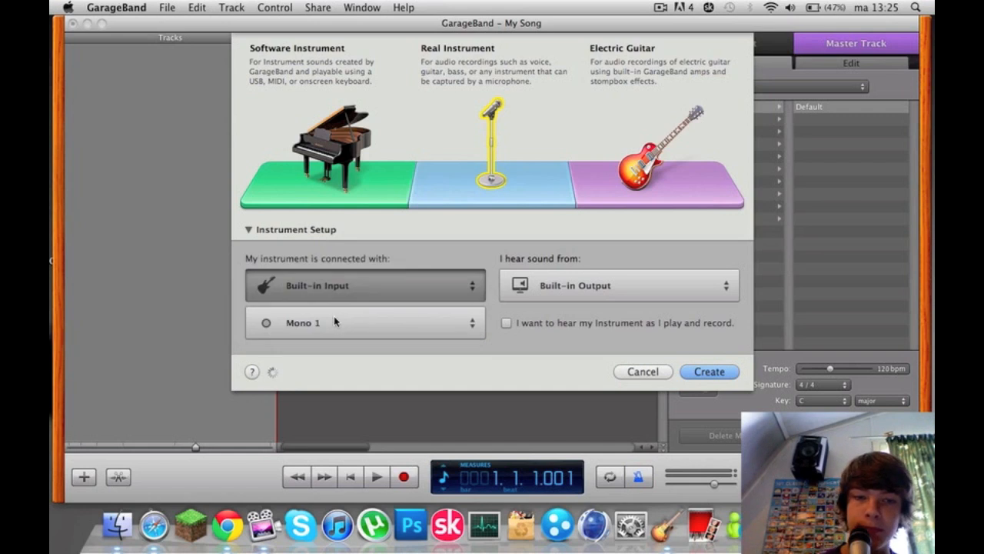
{"action": "mouse_move", "coordinate": [596, 322]}
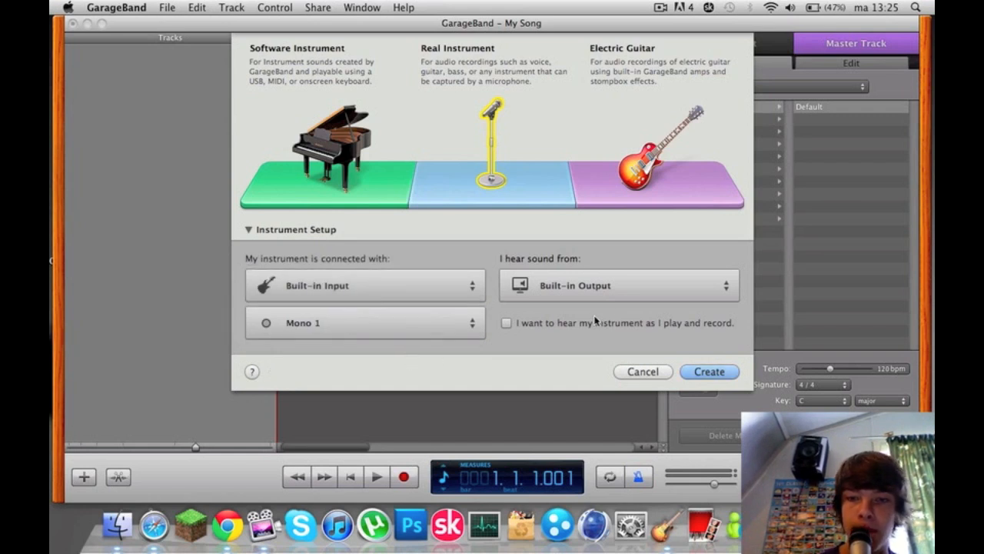
{"action": "mouse_move", "coordinate": [634, 294]}
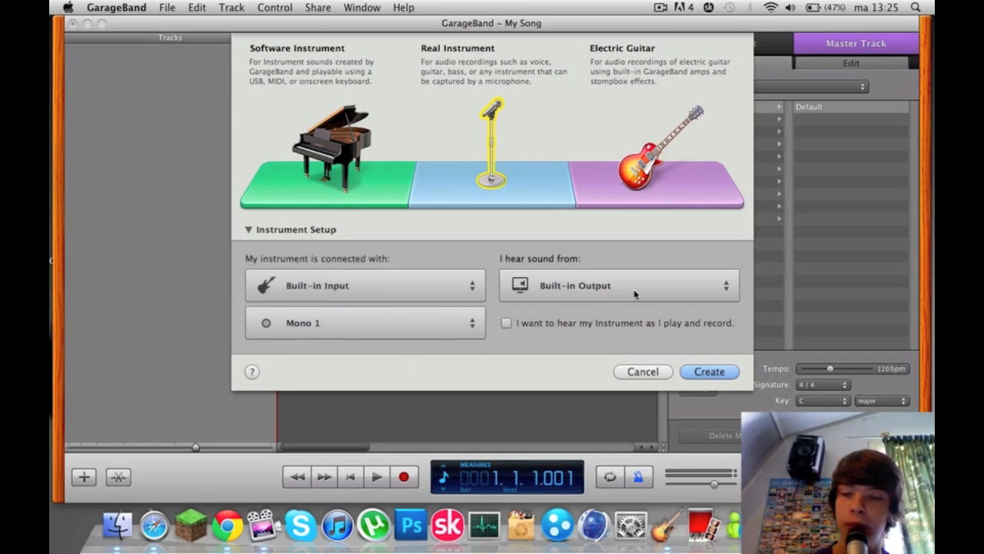
{"action": "mouse_move", "coordinate": [736, 386]}
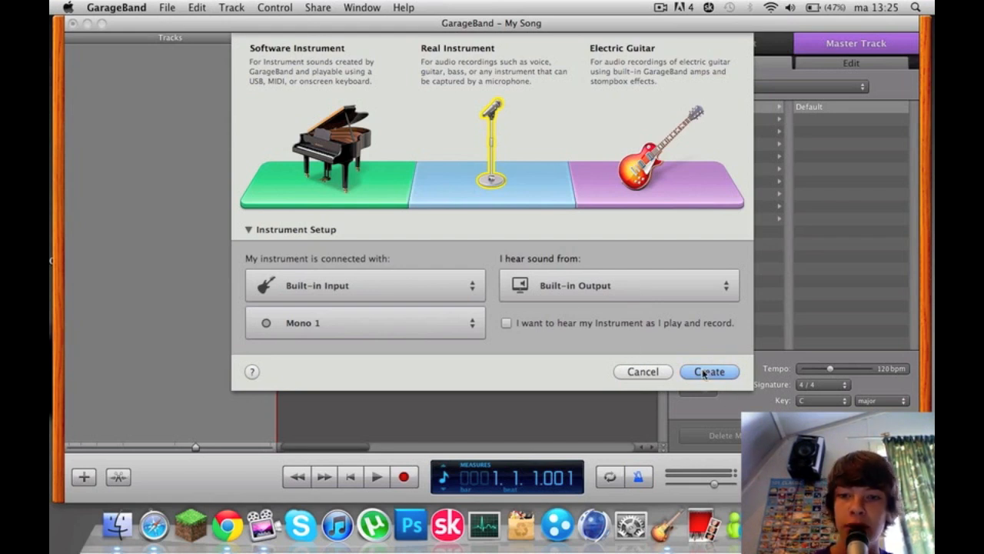
{"action": "left_click", "coordinate": [709, 372]}
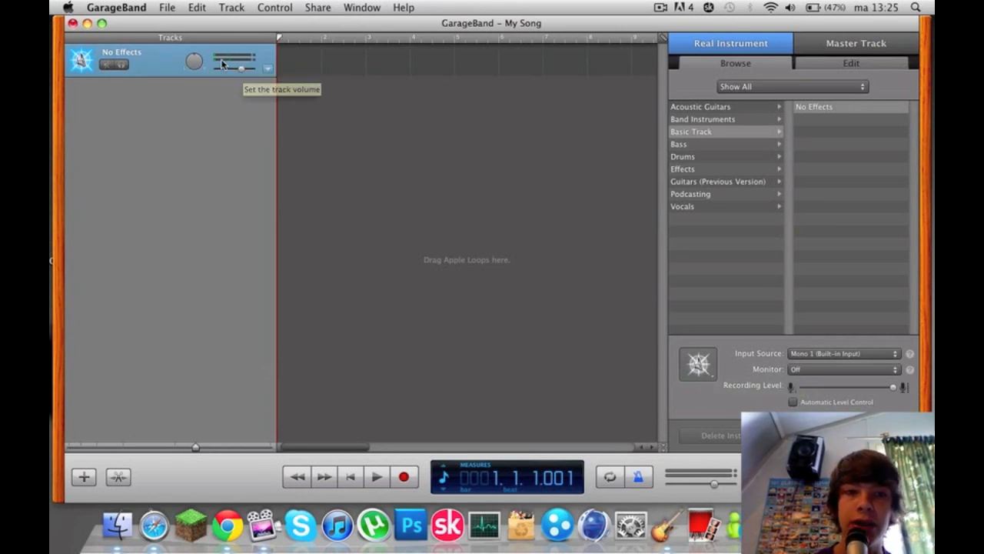
{"action": "mouse_move", "coordinate": [223, 63]}
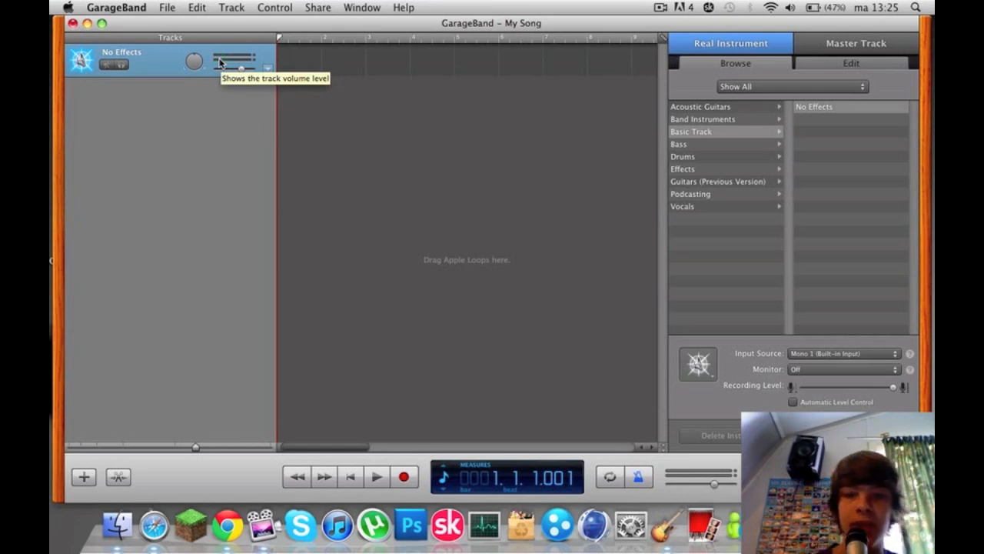
{"action": "mouse_move", "coordinate": [121, 525]}
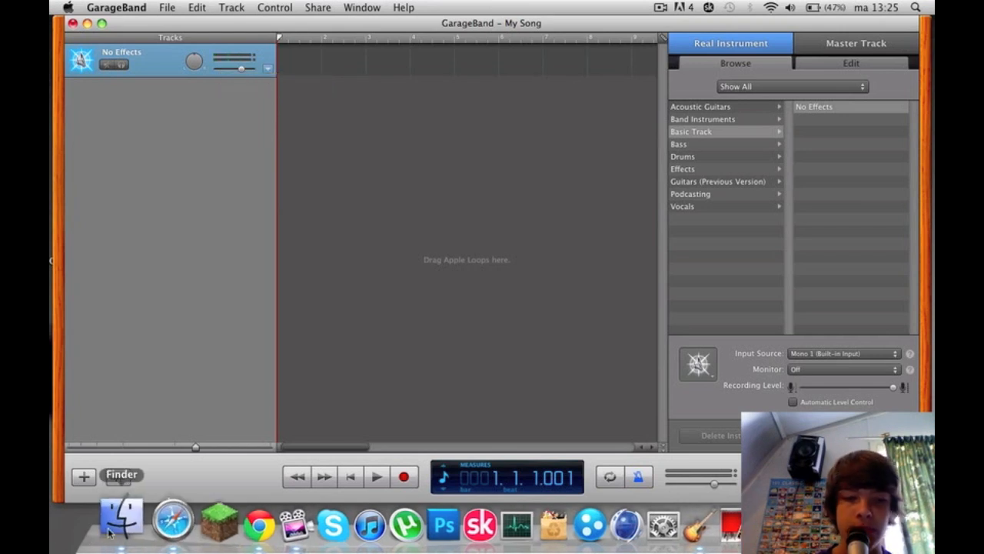
Bring 'It's Complicated' from the iTunes adtr playlist into My Song as an audio track
{"action": "left_click", "coordinate": [121, 519]}
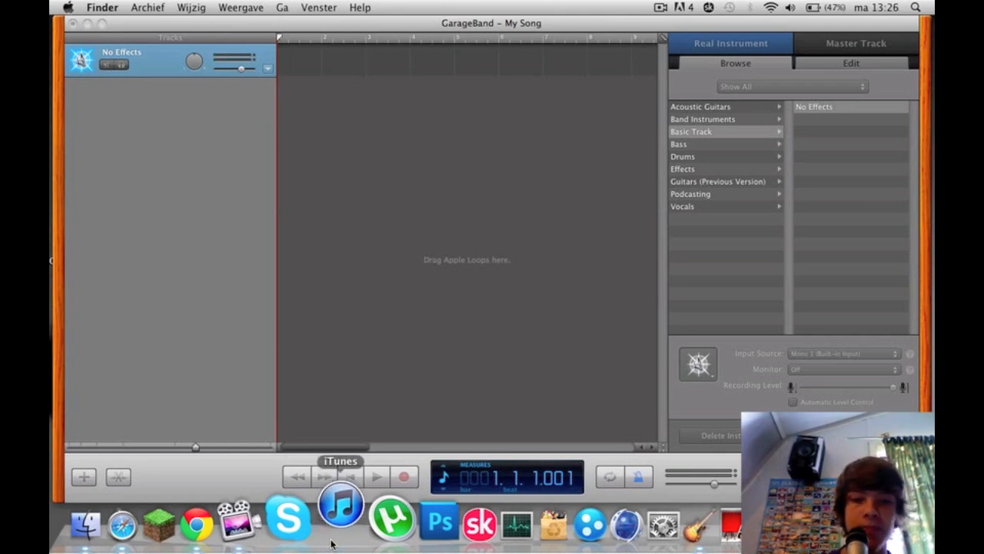
{"action": "left_click", "coordinate": [340, 503]}
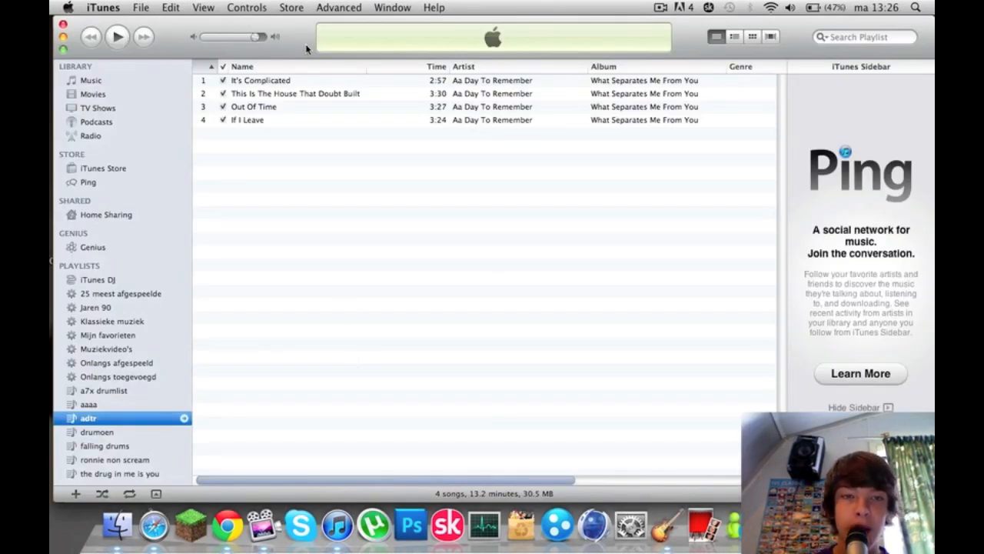
{"action": "left_click", "coordinate": [671, 525]}
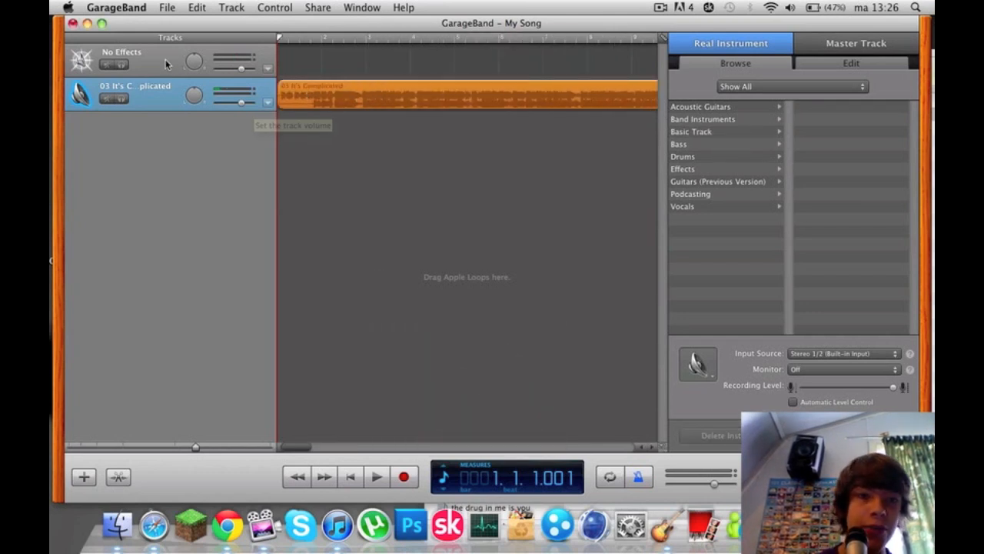
Record a short take on the No Effects track and apply the Drums > Thickened Drums preset
{"action": "left_click", "coordinate": [138, 60]}
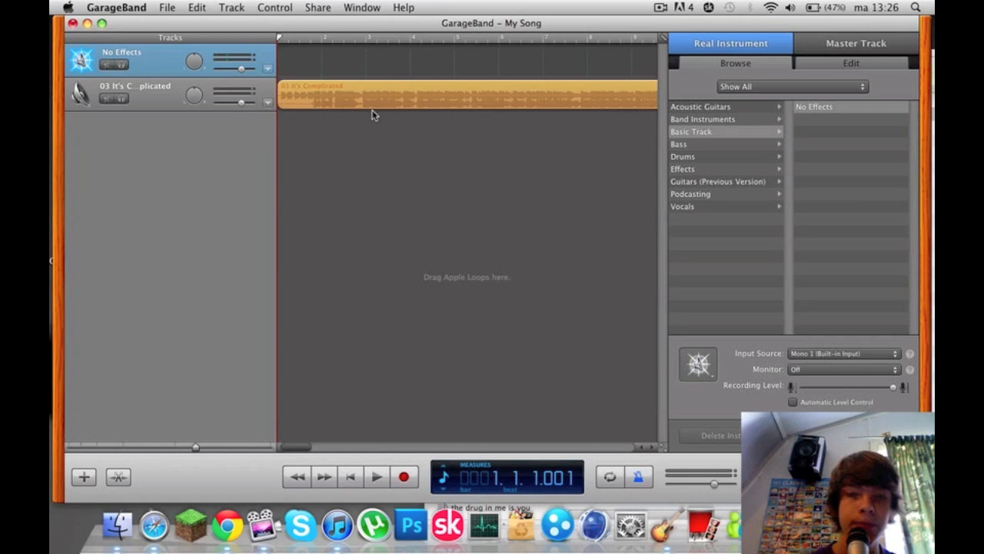
{"action": "mouse_move", "coordinate": [380, 142]}
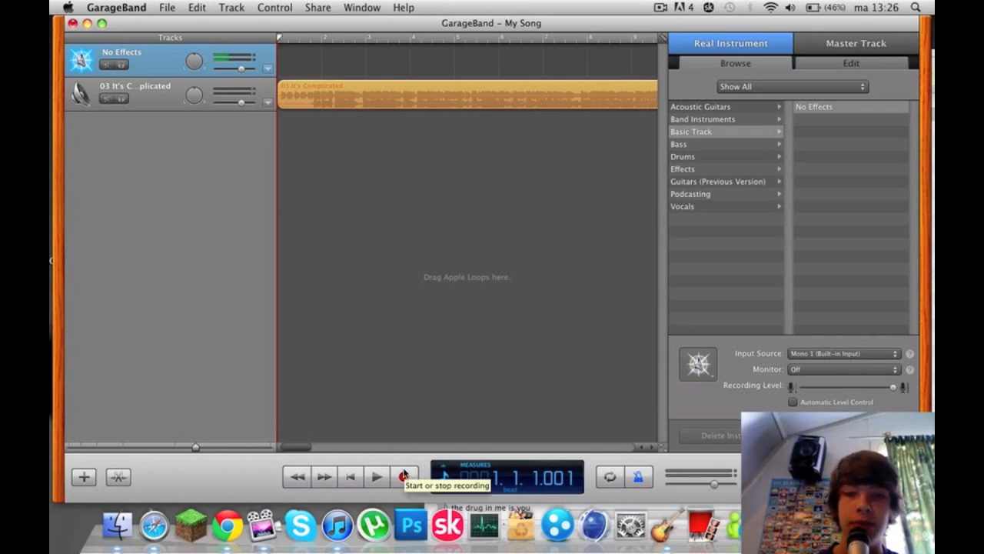
{"action": "mouse_move", "coordinate": [700, 164]}
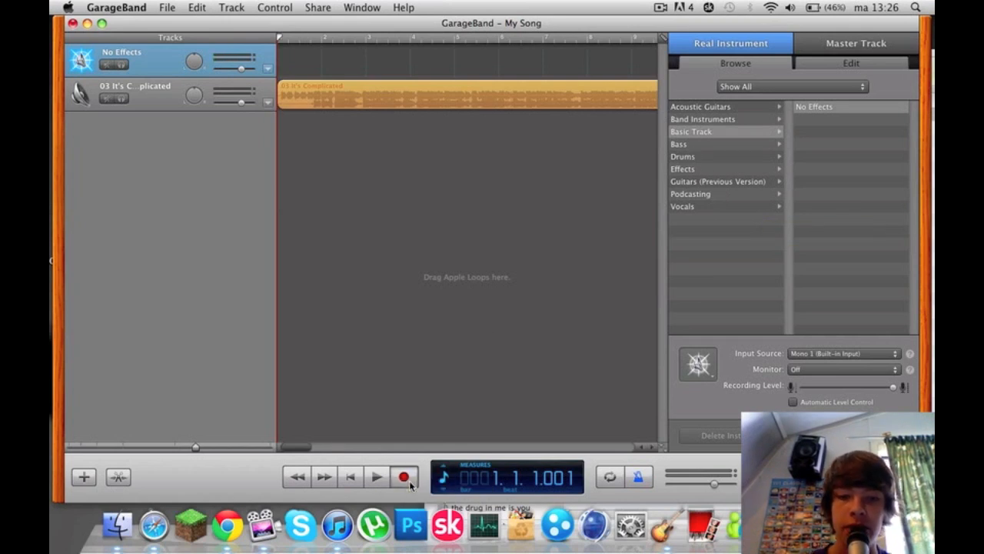
{"action": "left_click", "coordinate": [403, 477]}
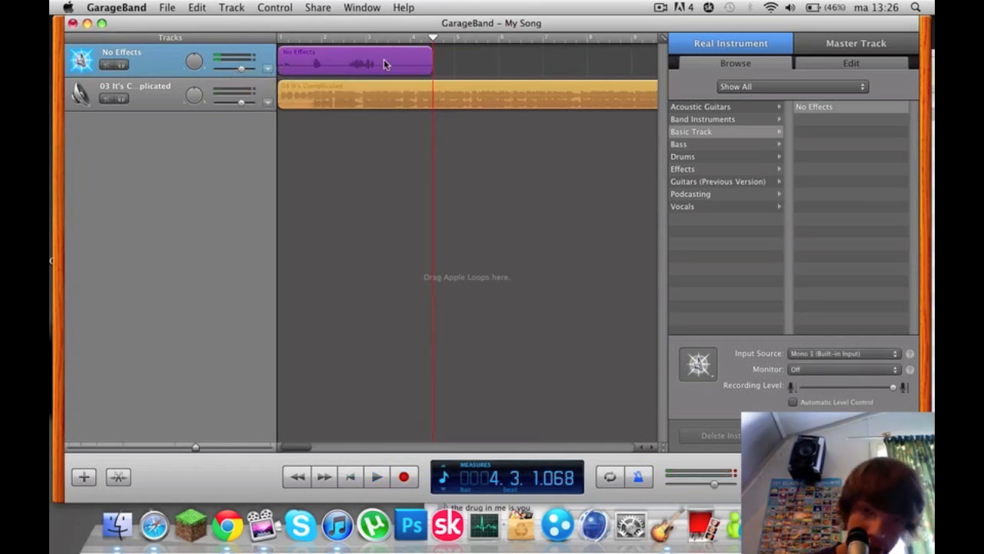
{"action": "mouse_move", "coordinate": [706, 174]}
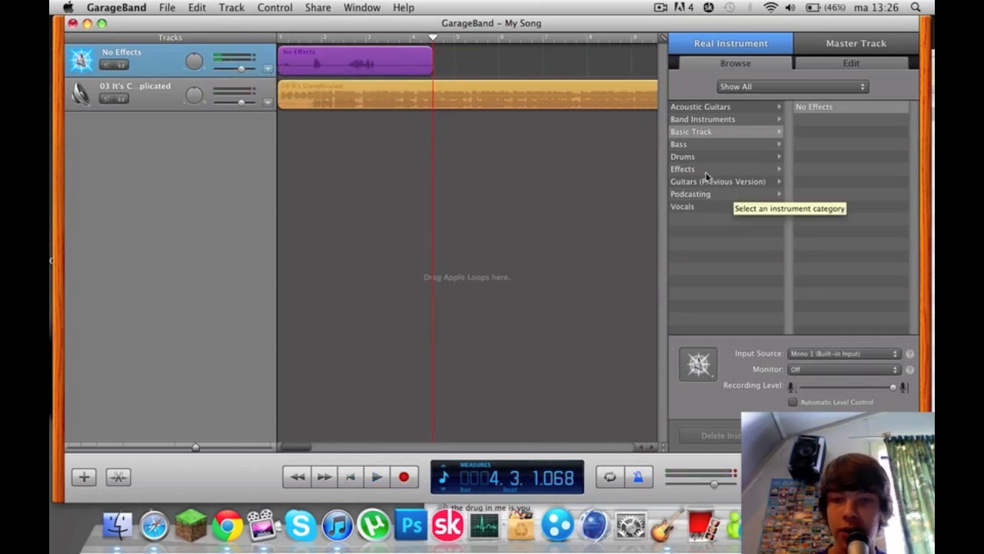
{"action": "left_click", "coordinate": [683, 156]}
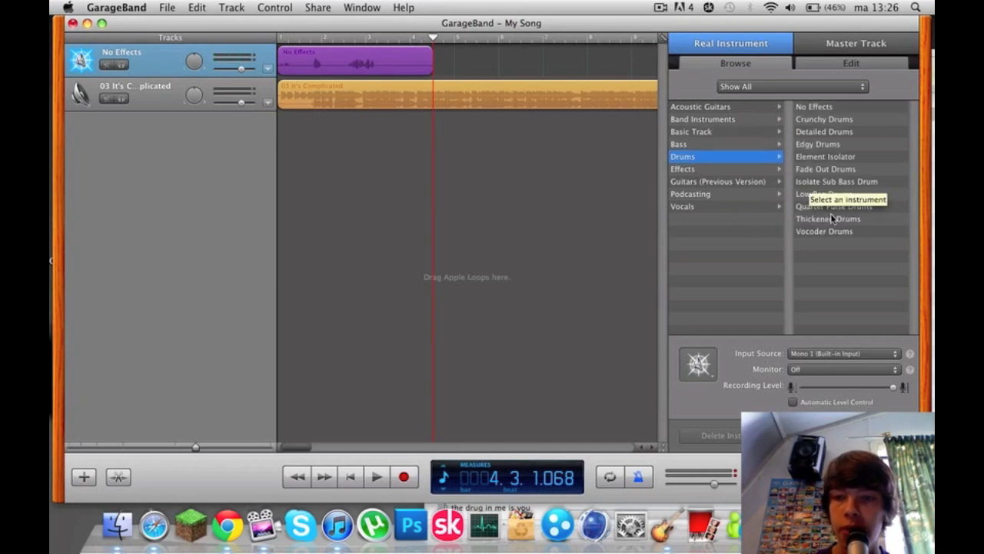
{"action": "left_click", "coordinate": [828, 218]}
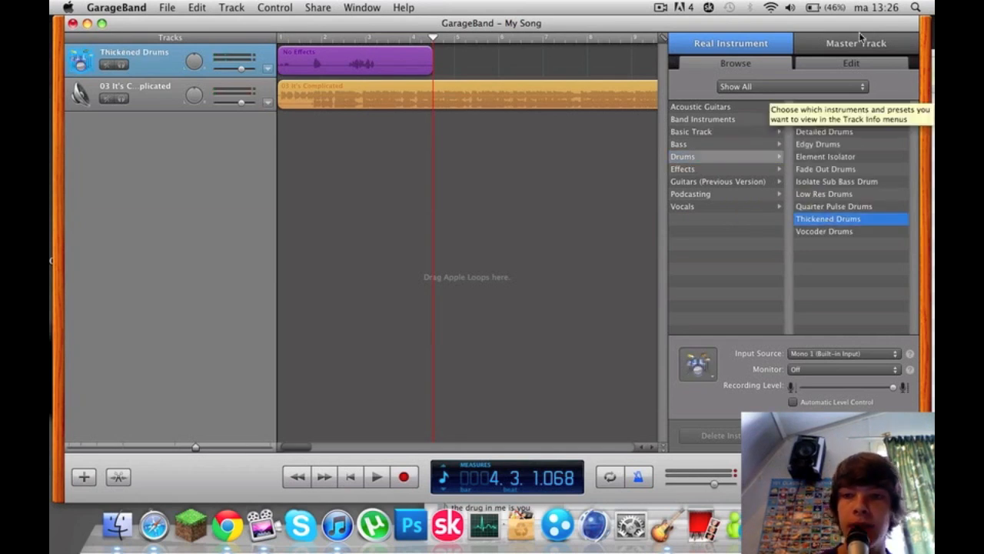
{"action": "left_click", "coordinate": [850, 63]}
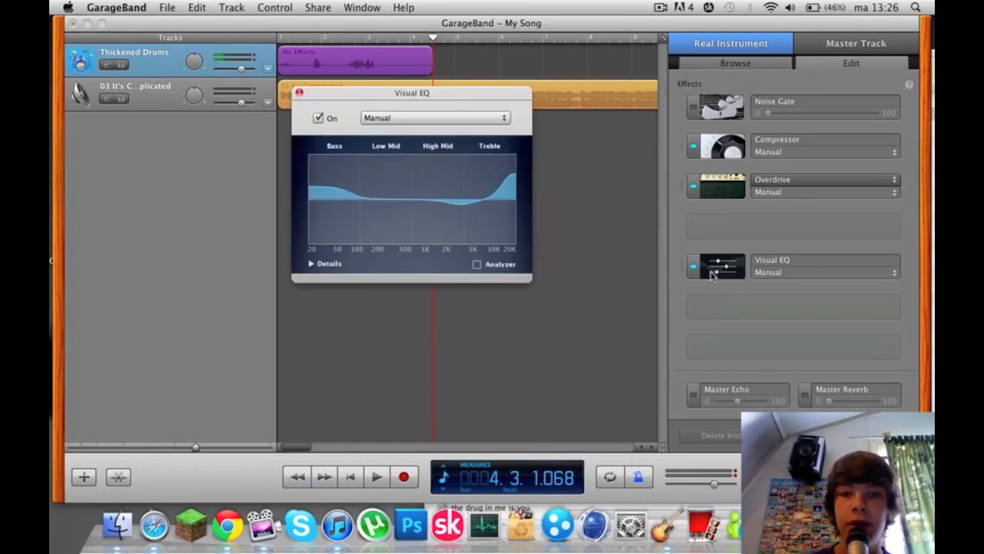
Drag the Bass and High Mid bands up in Visual EQ, then close the equalizer
{"action": "left_click_drag", "start_coordinate": [346, 177], "coordinate": [346, 189]}
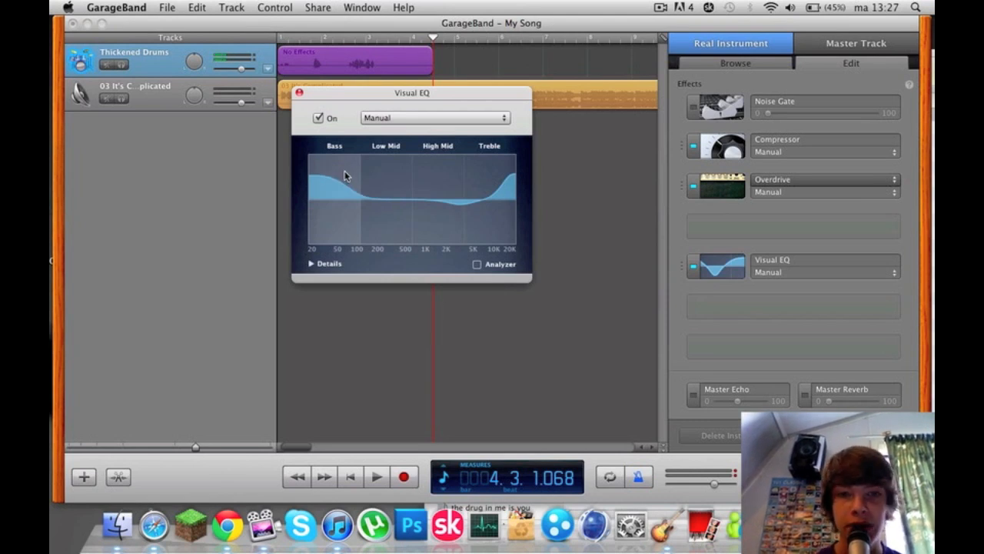
{"action": "left_click_drag", "start_coordinate": [345, 175], "coordinate": [437, 183]}
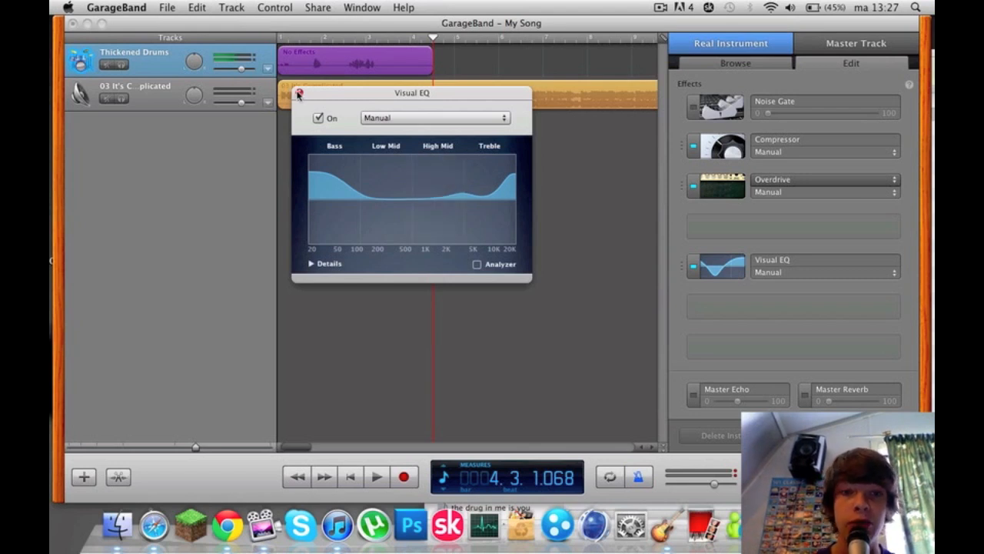
{"action": "left_click", "coordinate": [298, 92]}
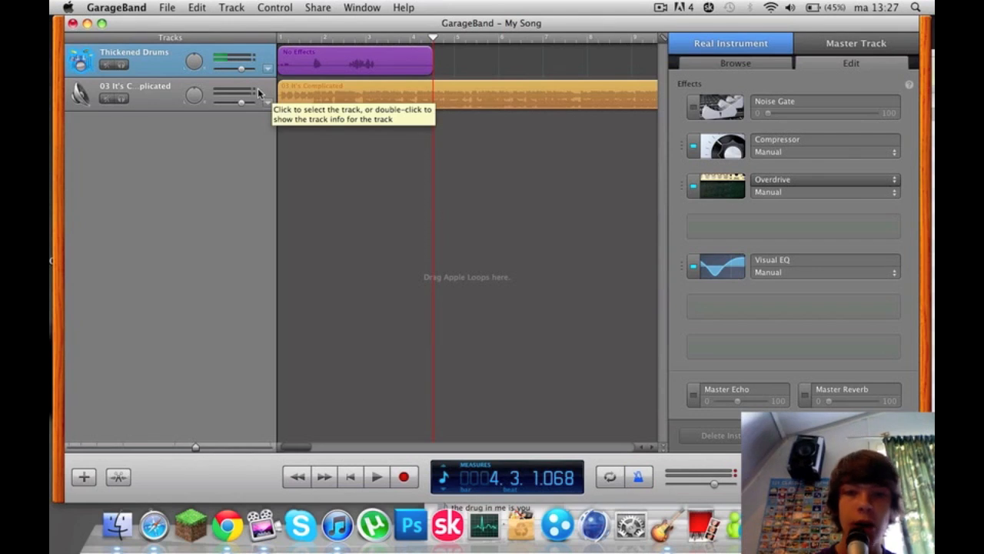